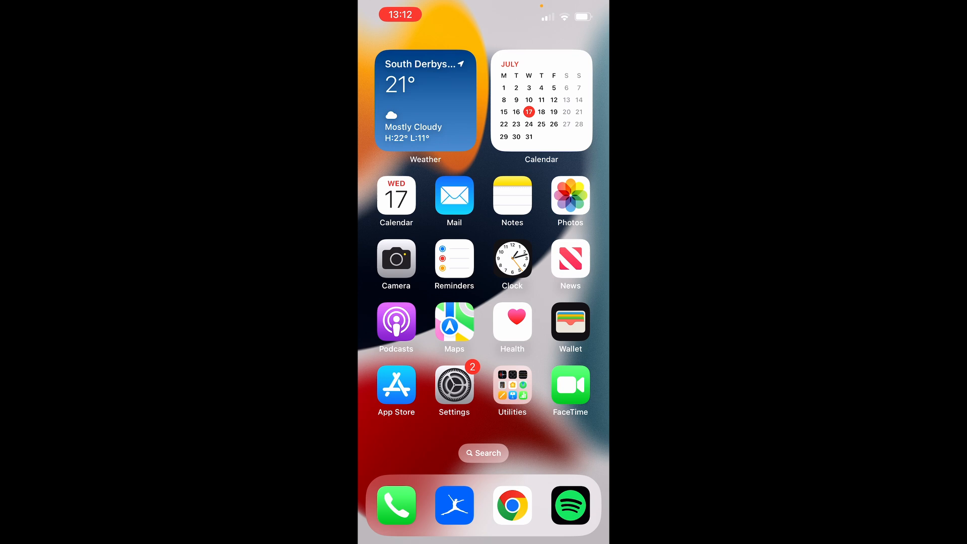
- Launch Google Chrome from the iOS Home Screen dock
{"action": "left_click", "coordinate": [513, 506]}
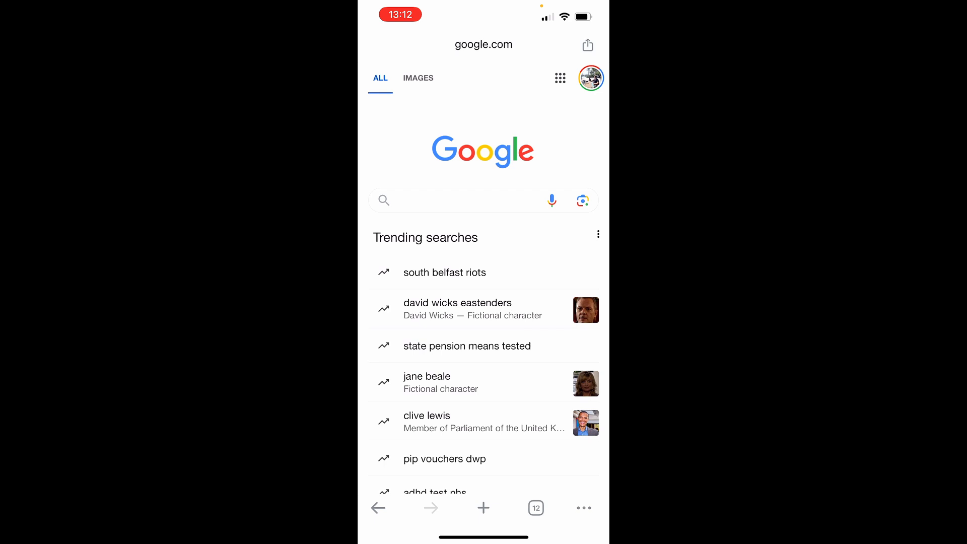
- Go to outlook.live.com and continue to the Microsoft Outlook page on microsoft.com
{"action": "left_click", "coordinate": [484, 45]}
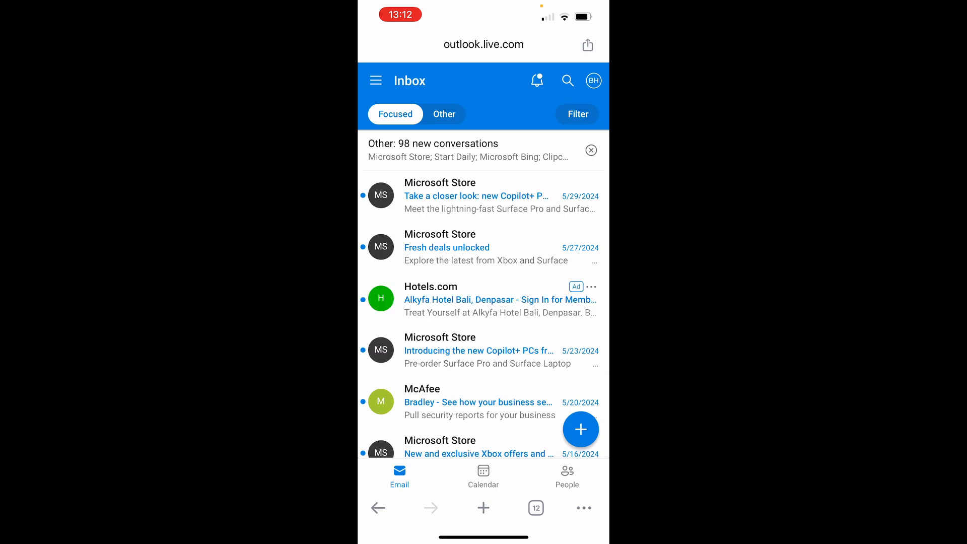
{"action": "left_click", "coordinate": [594, 80]}
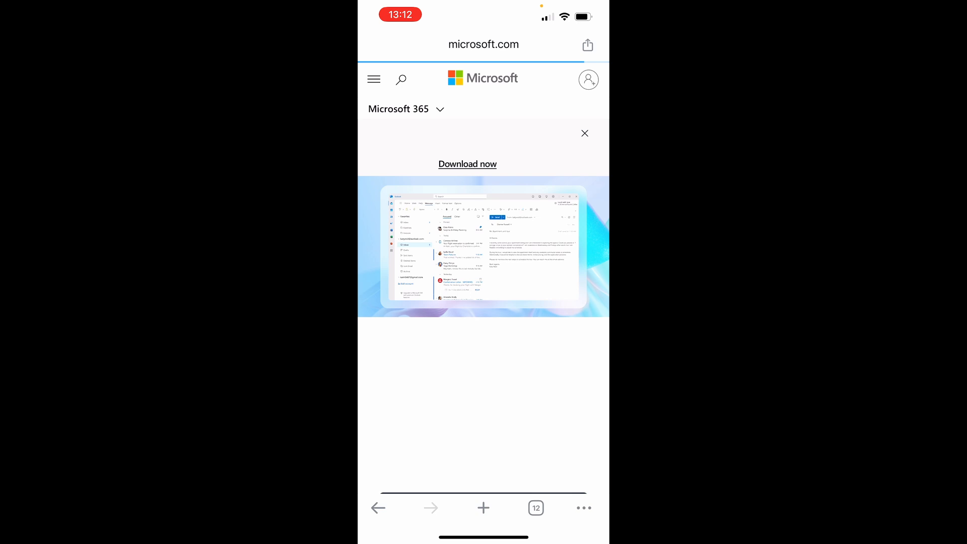
- Sign in to Outlook using the saved account from Google Password Manager
{"action": "scroll", "scroll_direction": "down", "scroll_amount": 3}
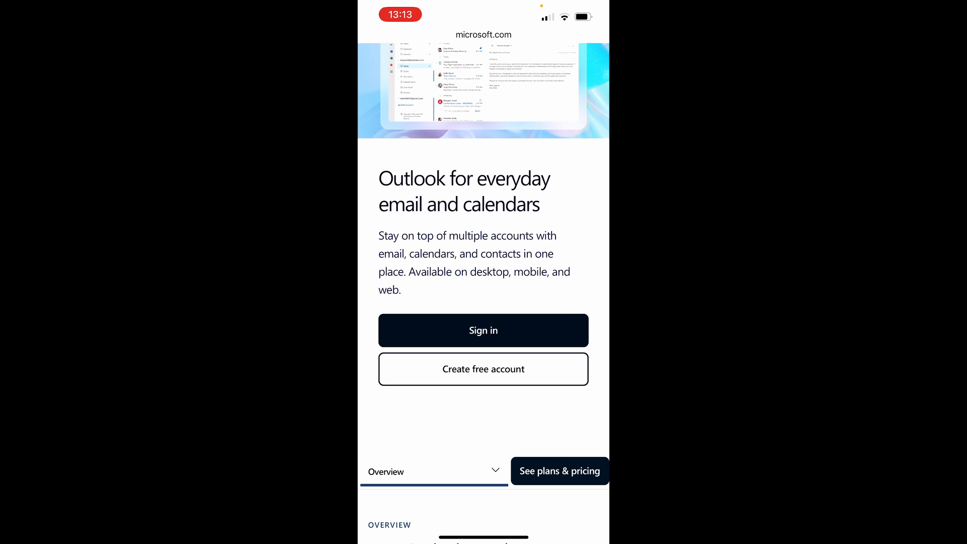
{"action": "left_click", "coordinate": [484, 330]}
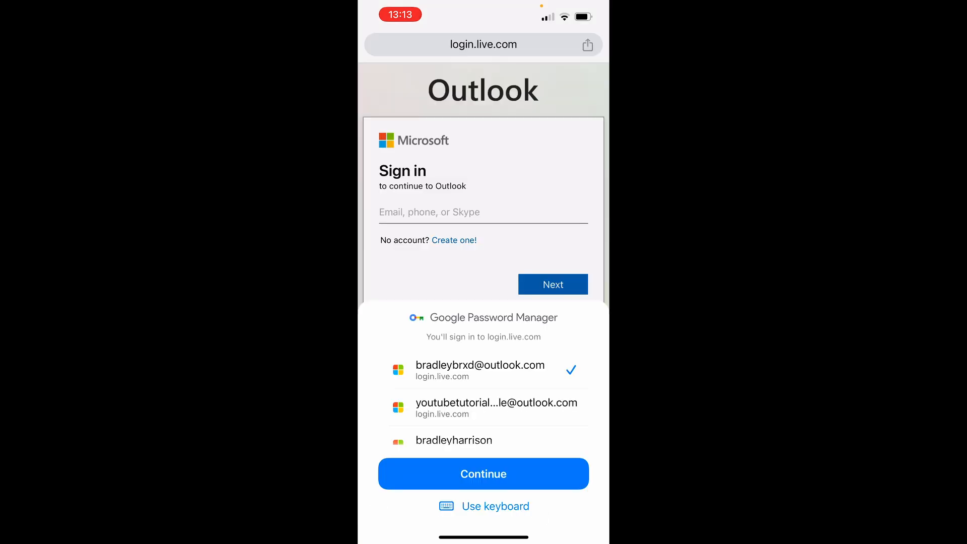
{"action": "left_click", "coordinate": [483, 474]}
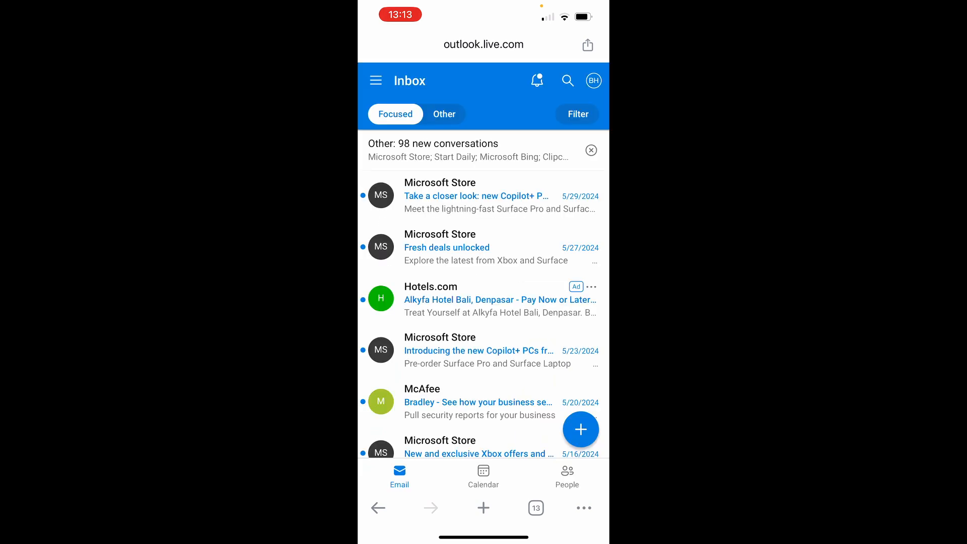
- From the profile initials, open My Microsoft account and scroll to Change password
{"action": "left_click", "coordinate": [594, 81]}
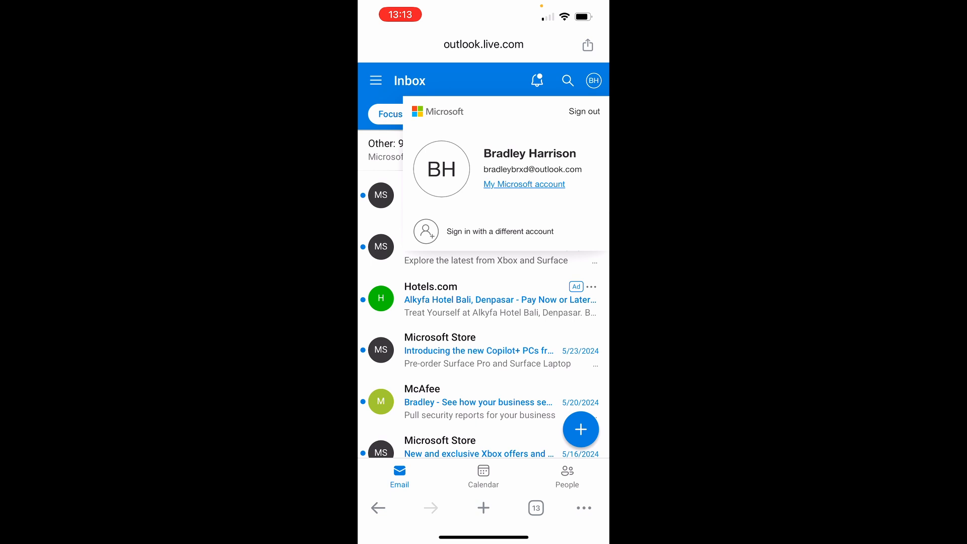
{"action": "left_click", "coordinate": [483, 509]}
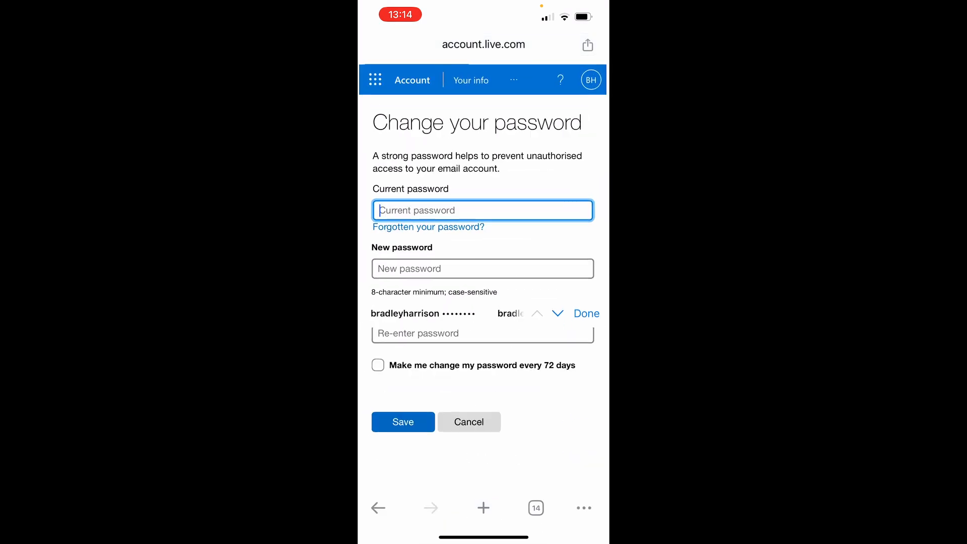
{"action": "scroll", "scroll_direction": "down", "scroll_amount": 3}
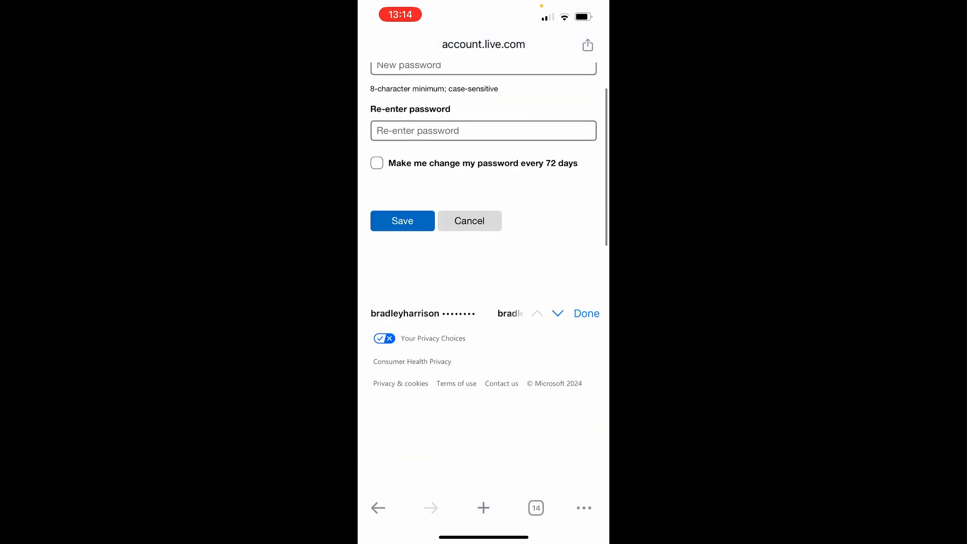